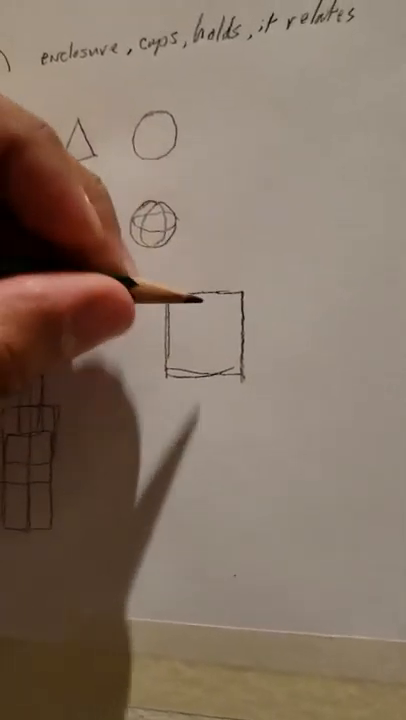
{"action": "left_click_drag", "start_coordinate": [205, 300], "coordinate": [205, 370]}
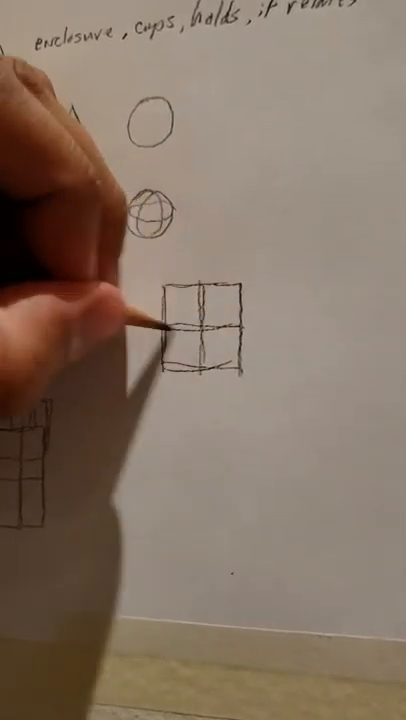